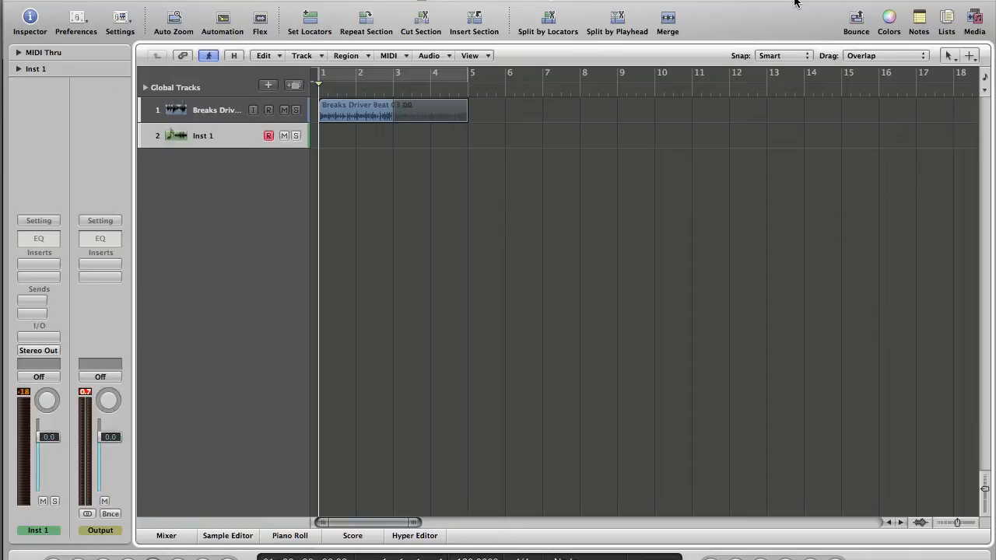
Bring up the application switcher to leave Logic Pro for Safari
key(cmd+tab)
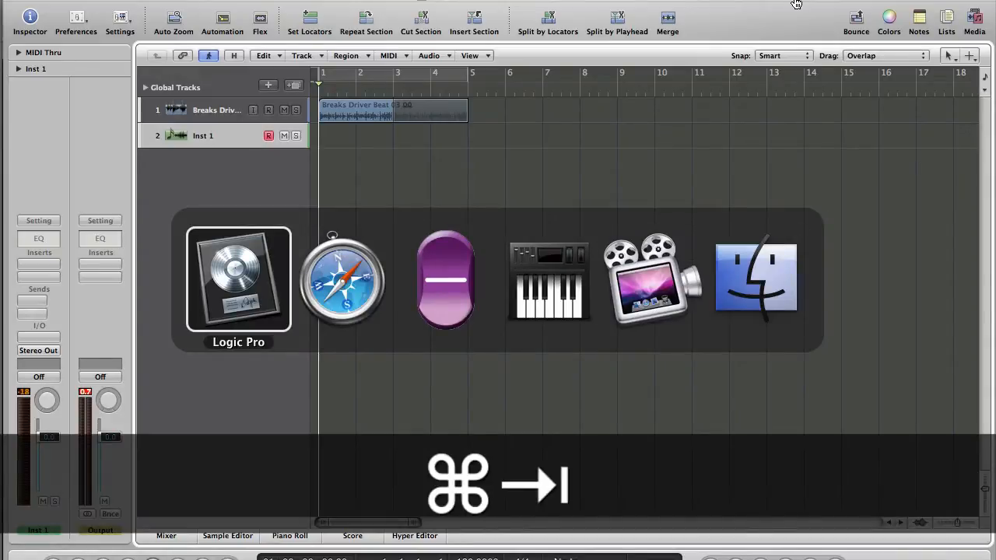
View the Gearslutz Logic Tips n' Tricks thread and read its opening post
click(299, 49)
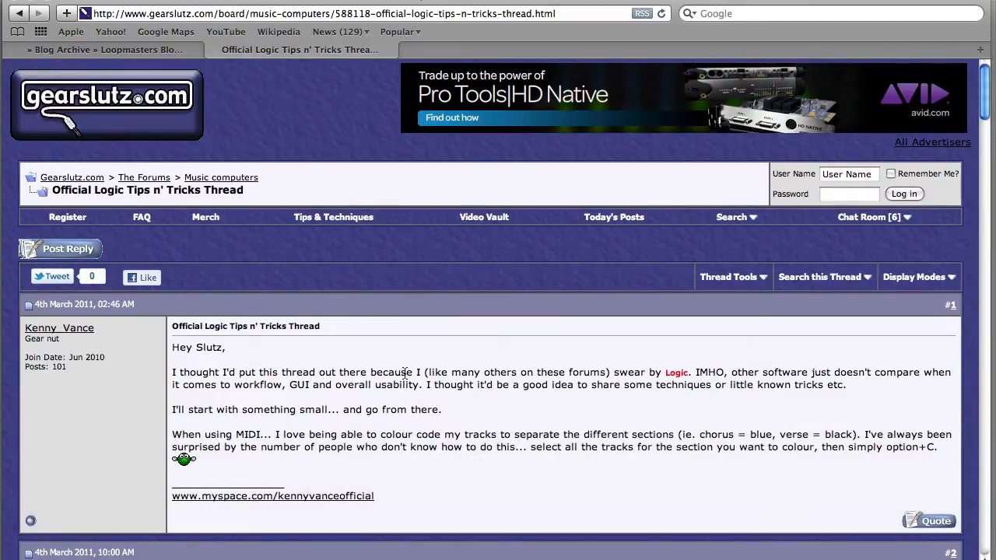
scroll(down, 3)
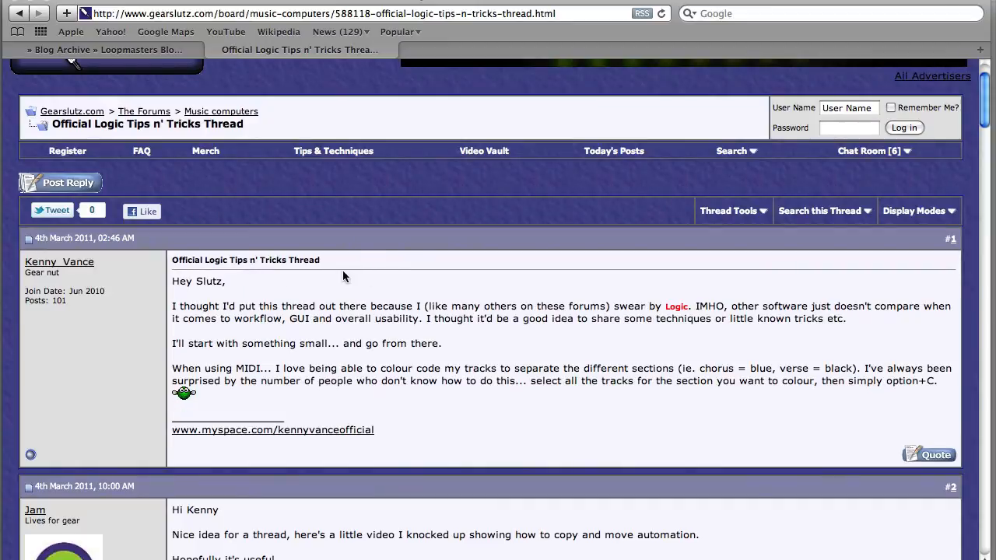
mouse_move(551, 375)
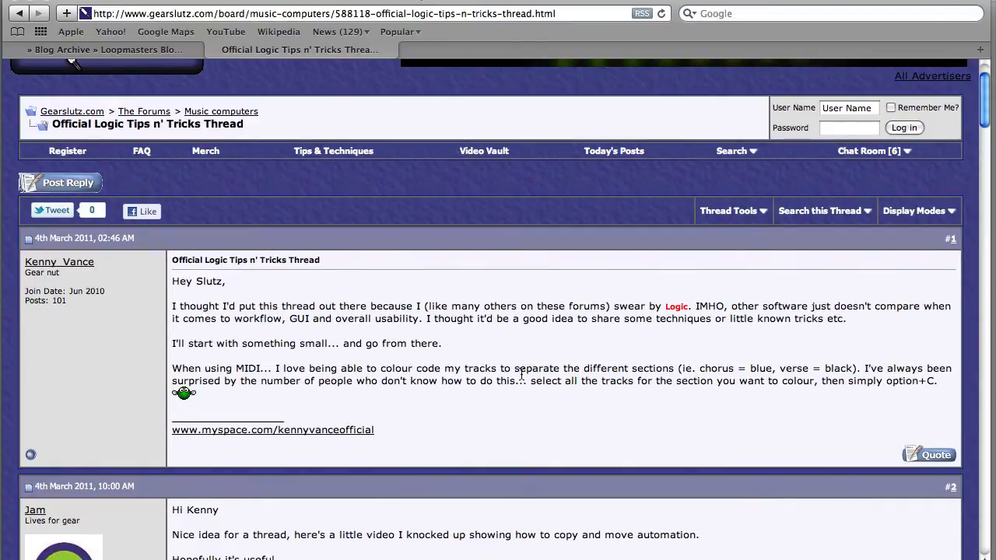
mouse_move(165, 31)
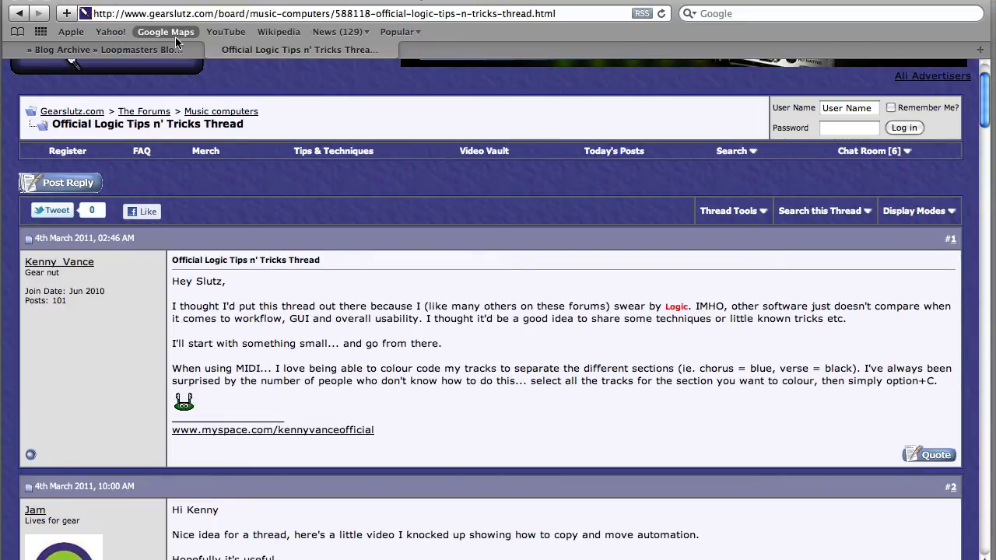
Read the Loopmasters 'Colouring Tracks in Logic' article to its end, then return to Logic Pro
click(101, 48)
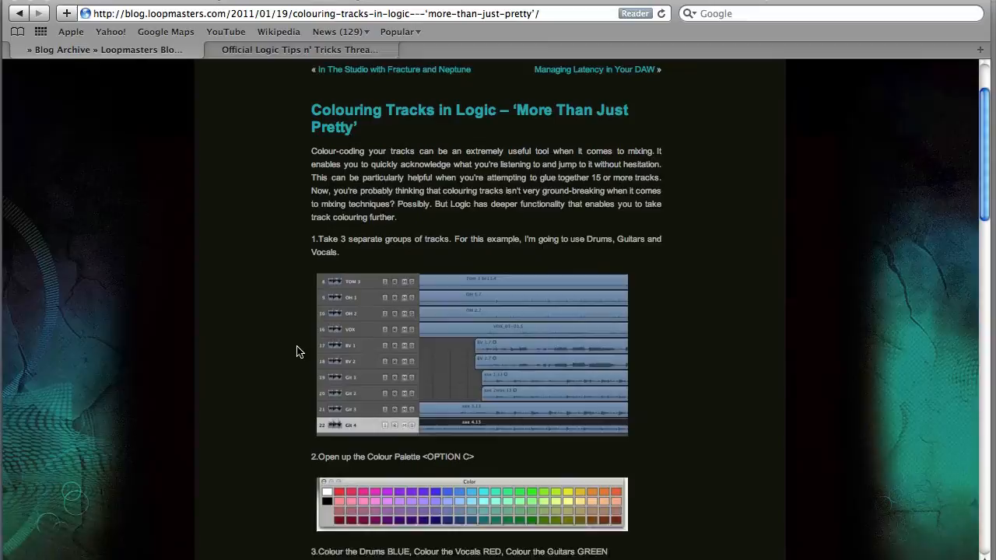
scroll(down, 3)
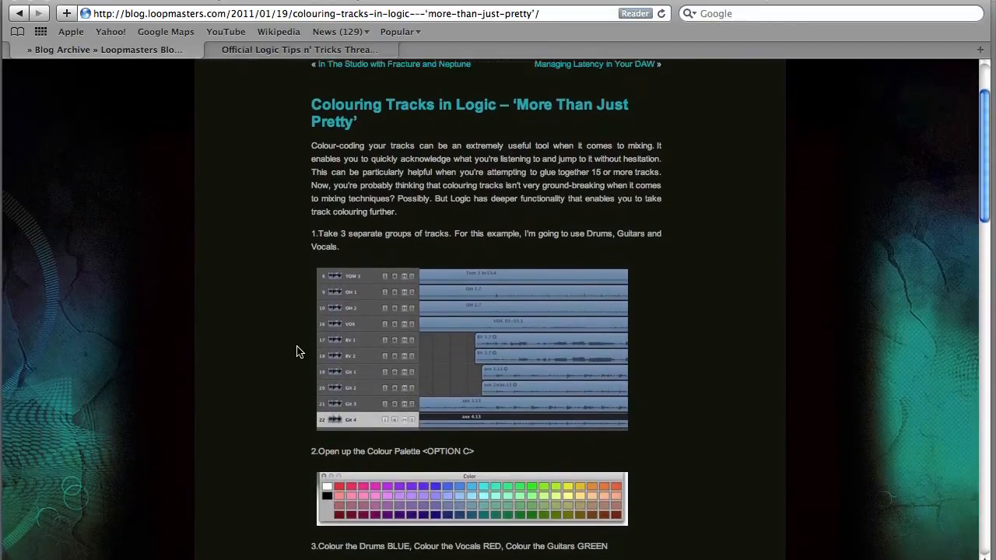
scroll(down, 3)
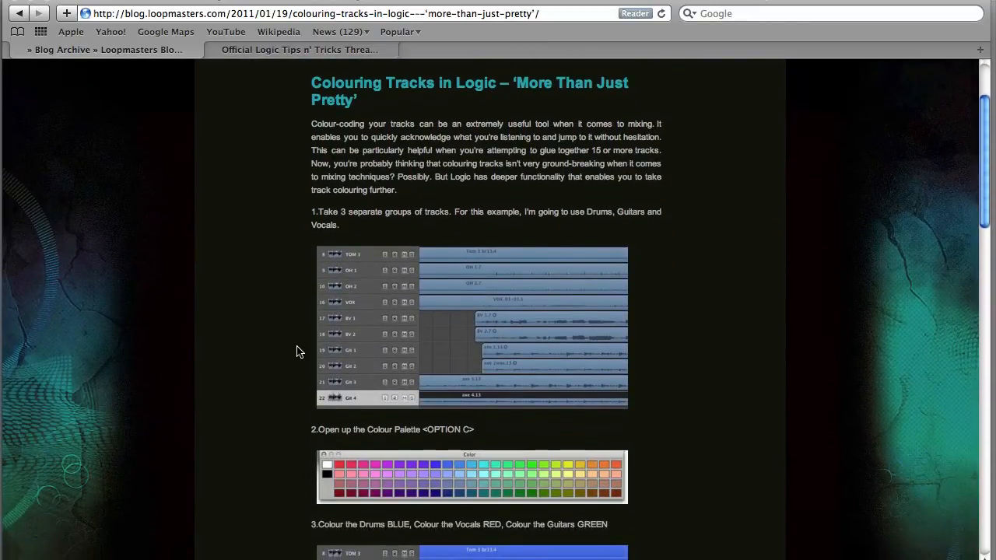
scroll(down, 3)
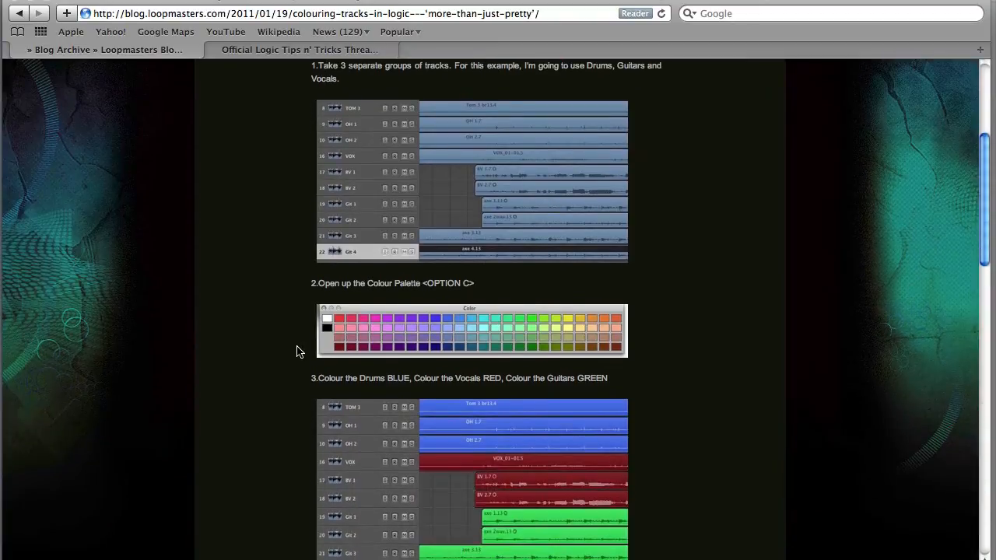
scroll(down, 3)
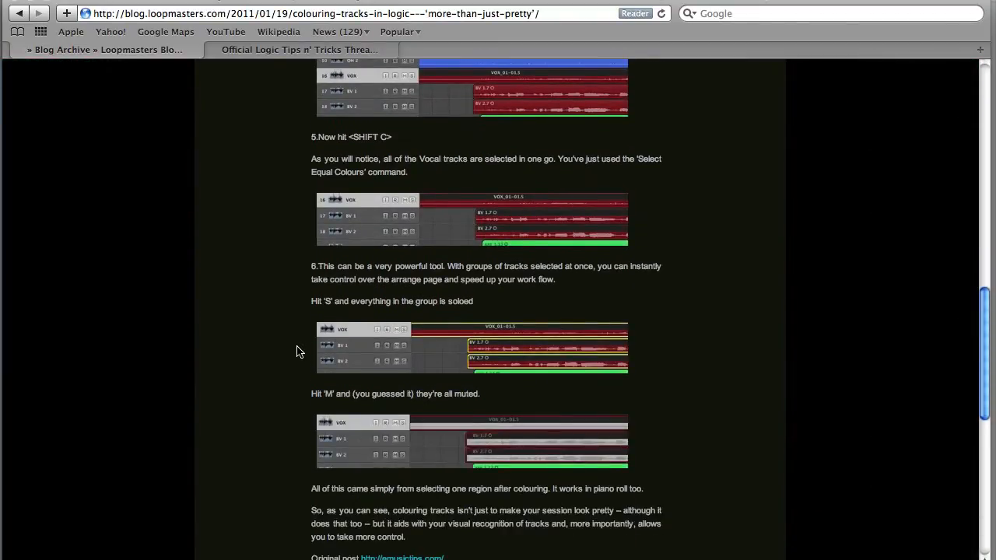
scroll(down, 3)
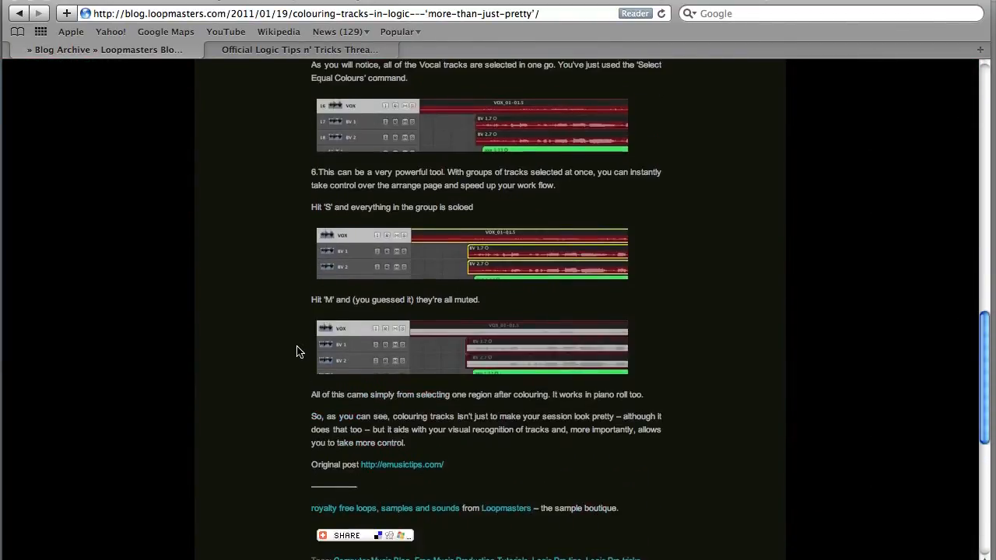
scroll(down, 3)
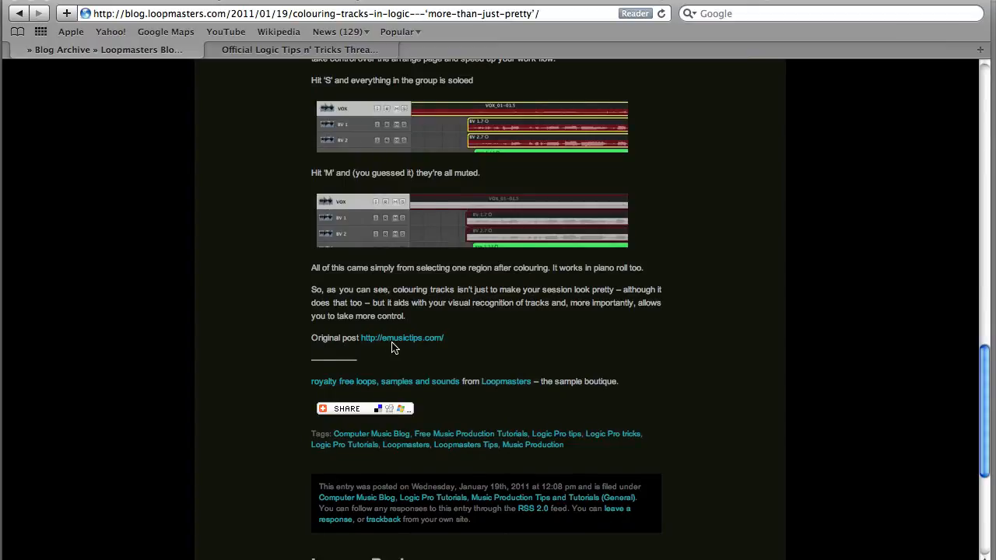
mouse_move(411, 352)
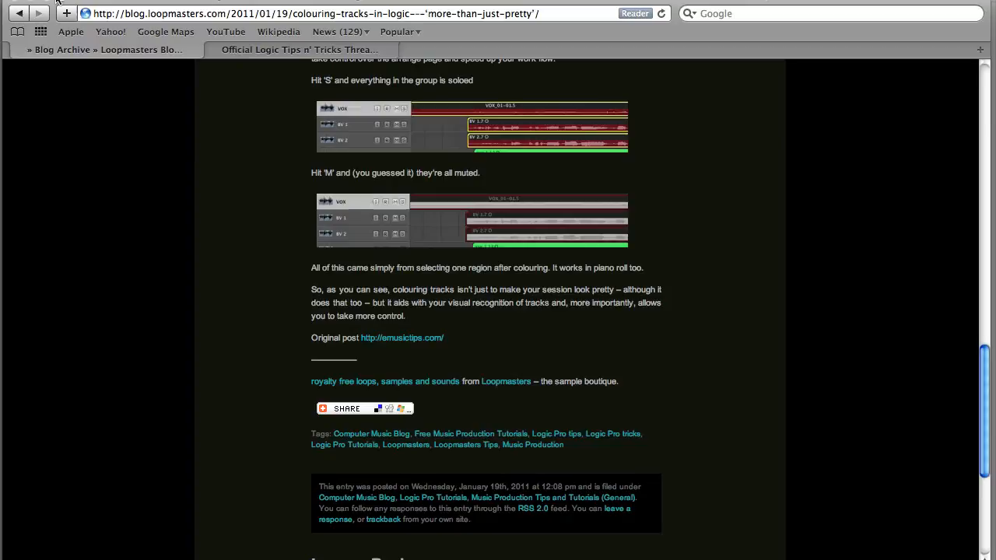
click(63, 3)
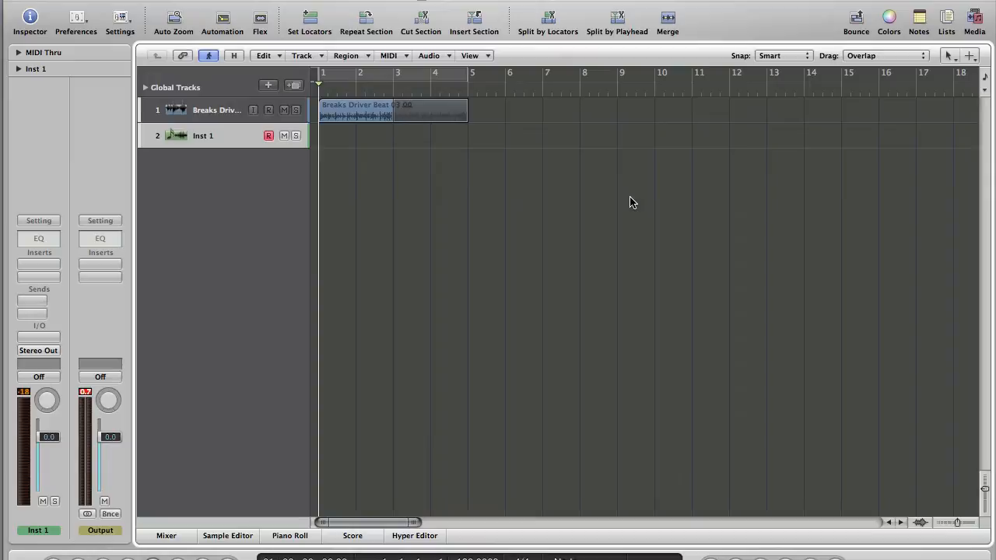
mouse_move(759, 84)
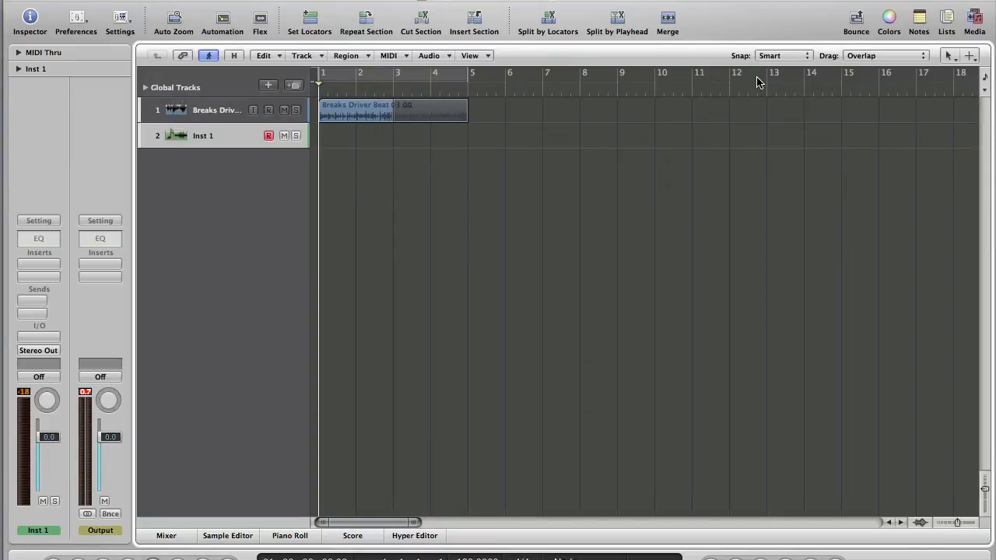
mouse_move(548, 115)
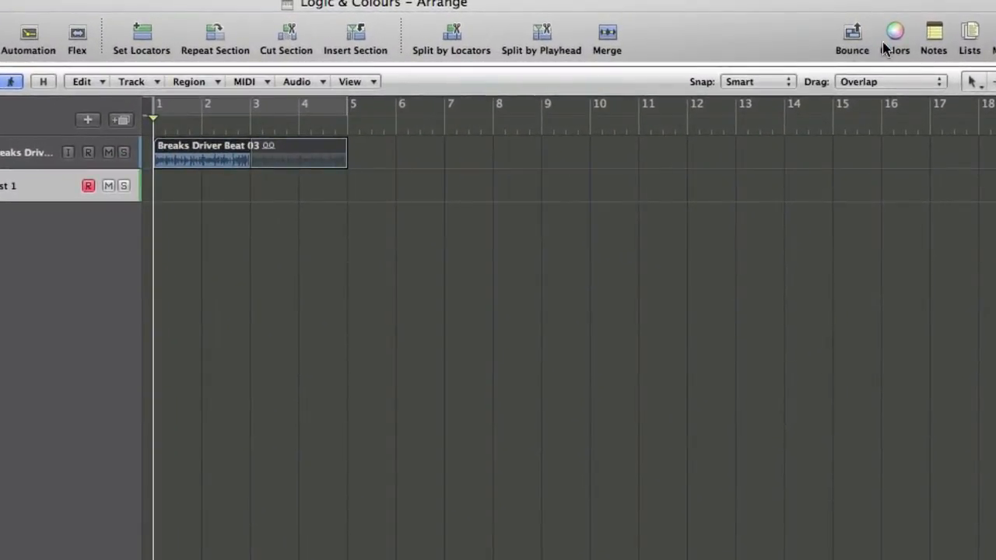
Colour the Breaks Driver Beat 03 region red and close the Color palette
click(894, 34)
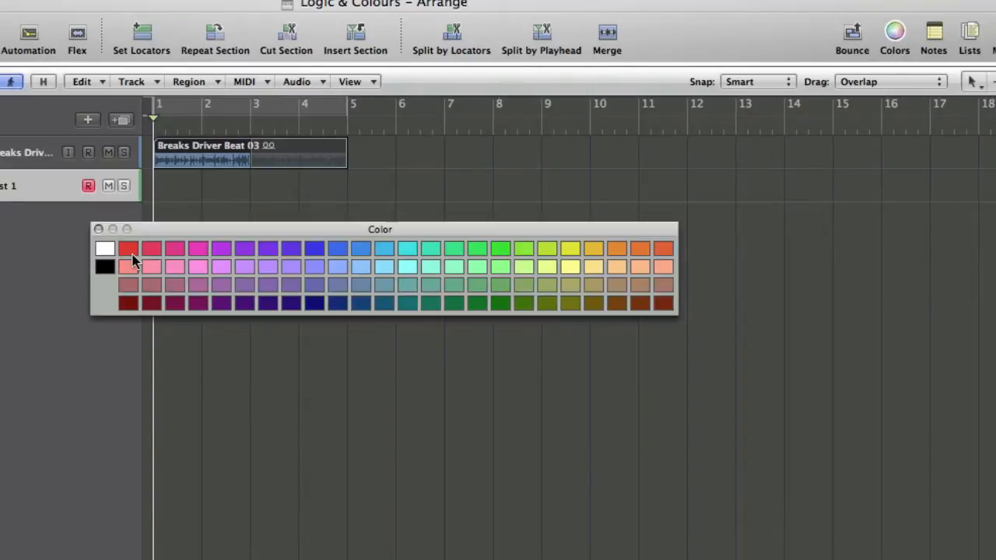
click(127, 249)
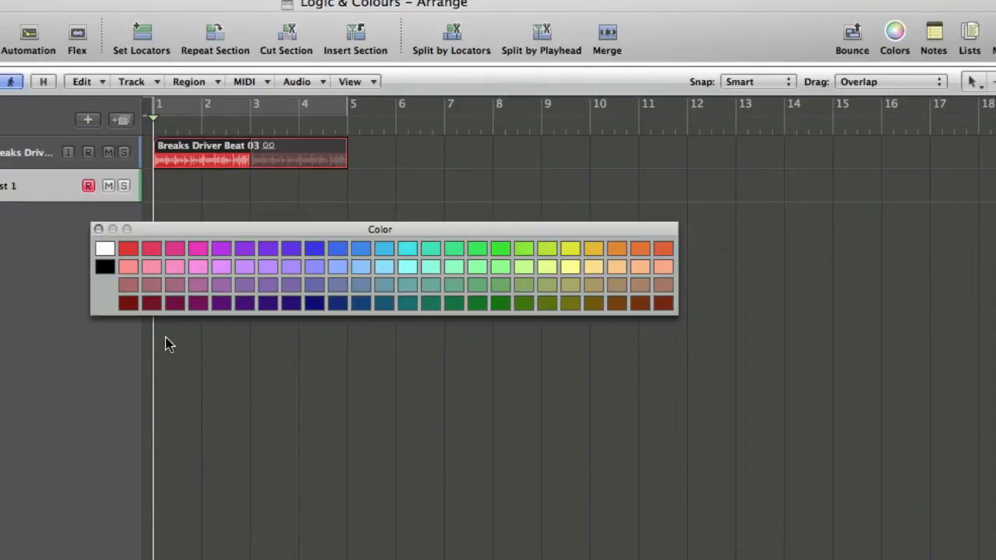
click(127, 249)
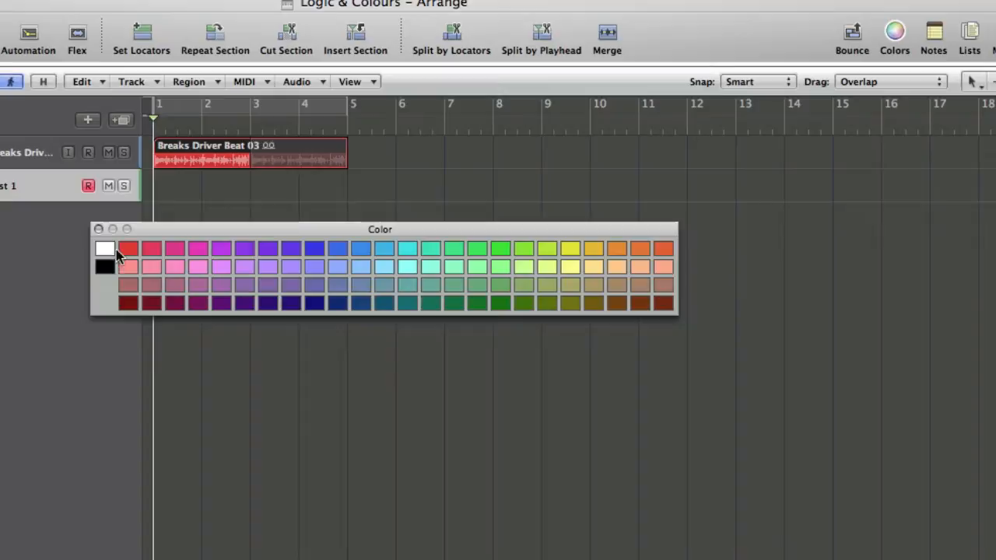
click(127, 247)
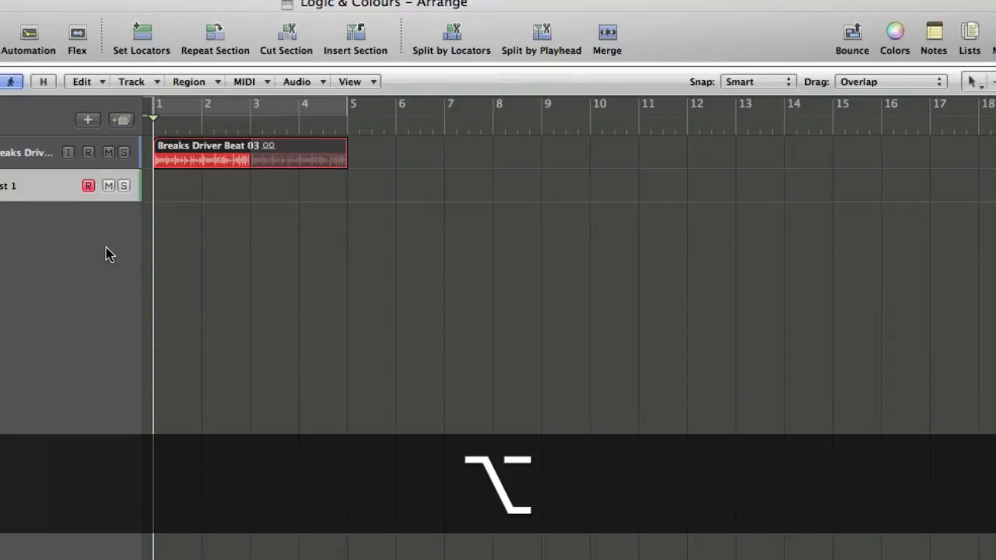
Recolour the Breaks Driver Beat region from red to green
click(894, 33)
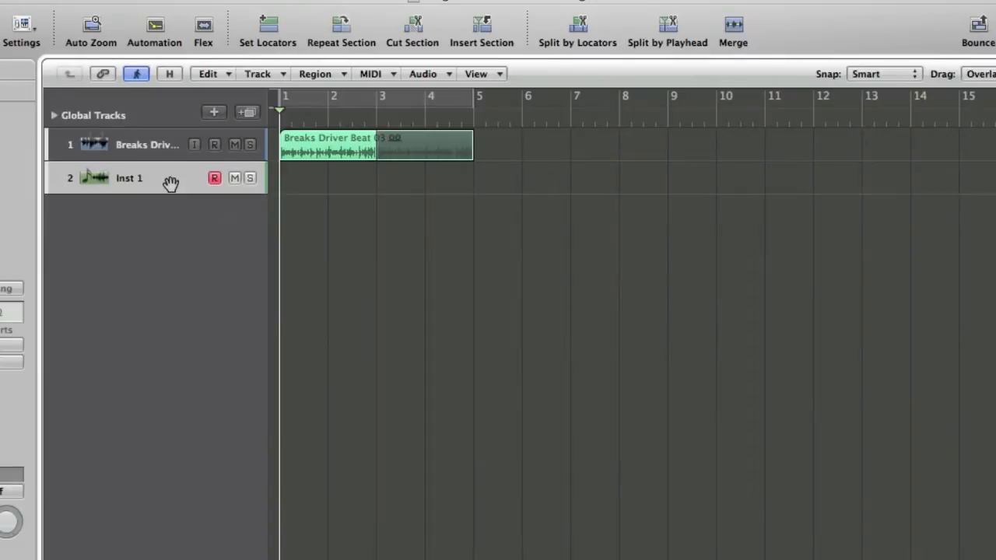
mouse_move(165, 185)
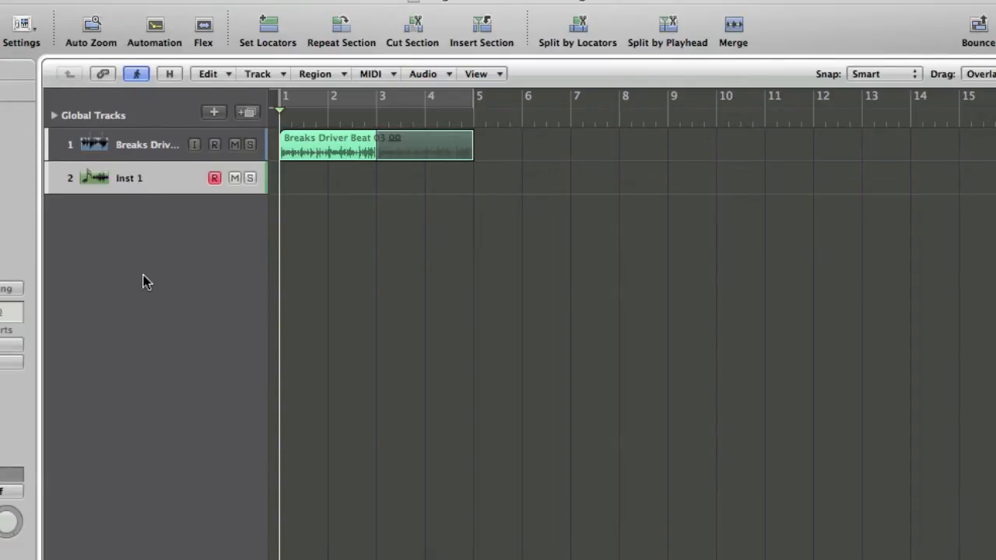
mouse_move(226, 382)
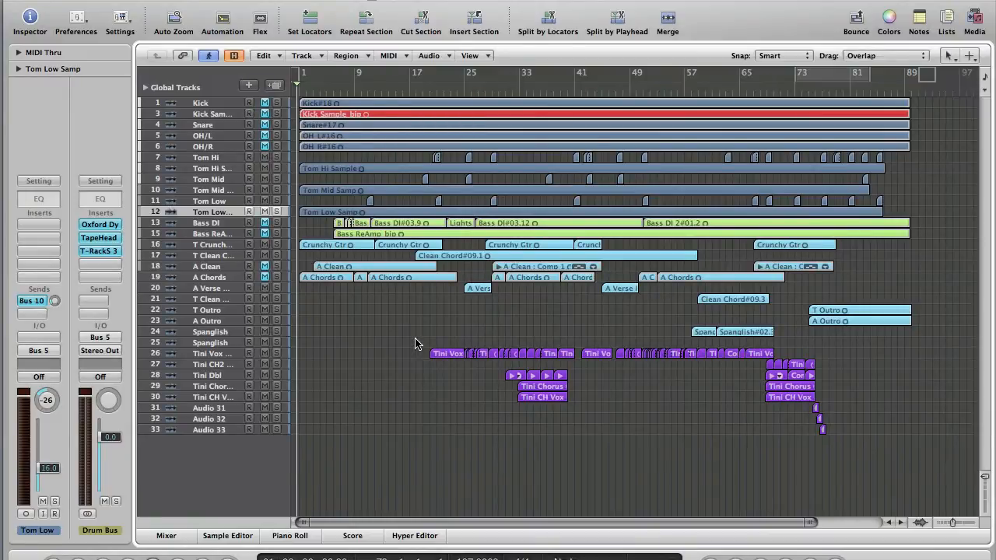
mouse_move(405, 379)
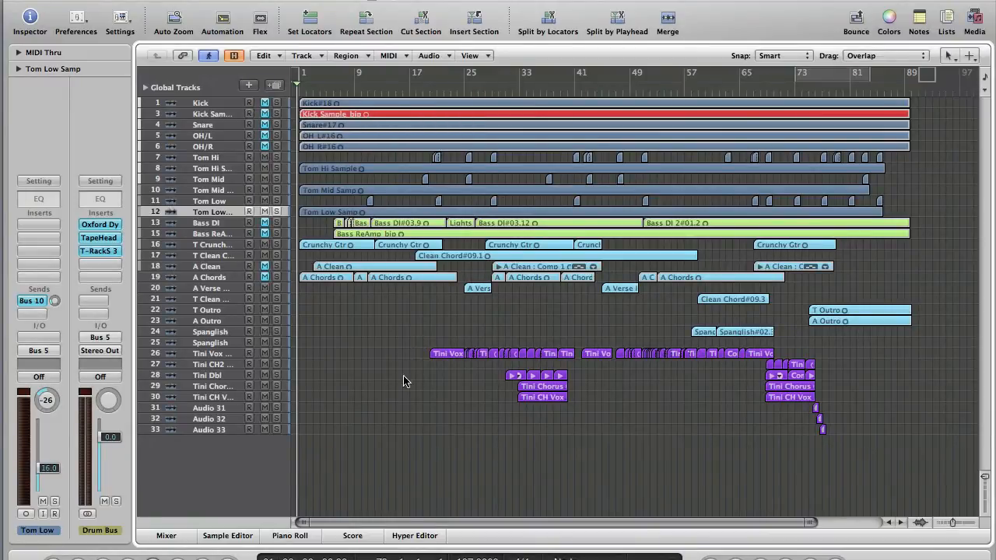
mouse_move(620, 375)
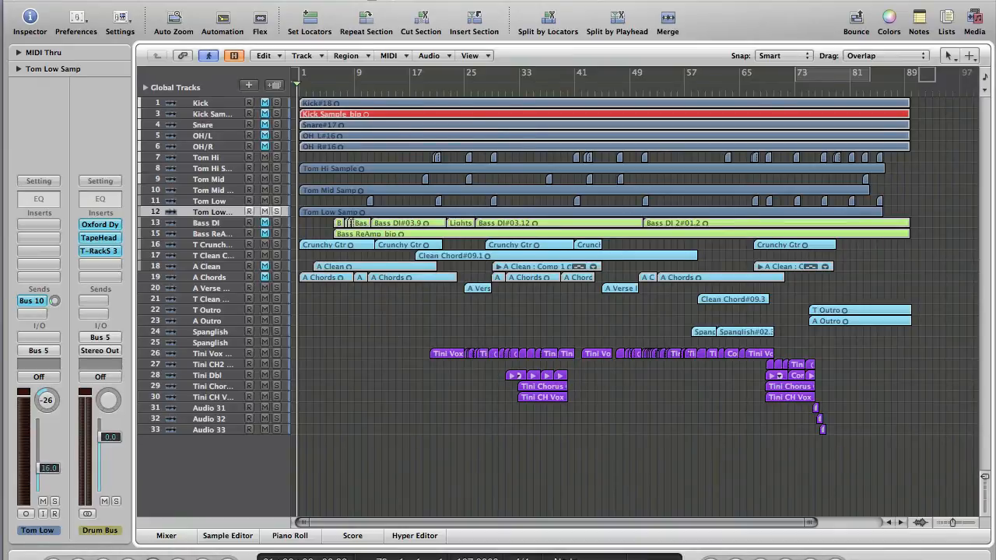
mouse_move(803, 227)
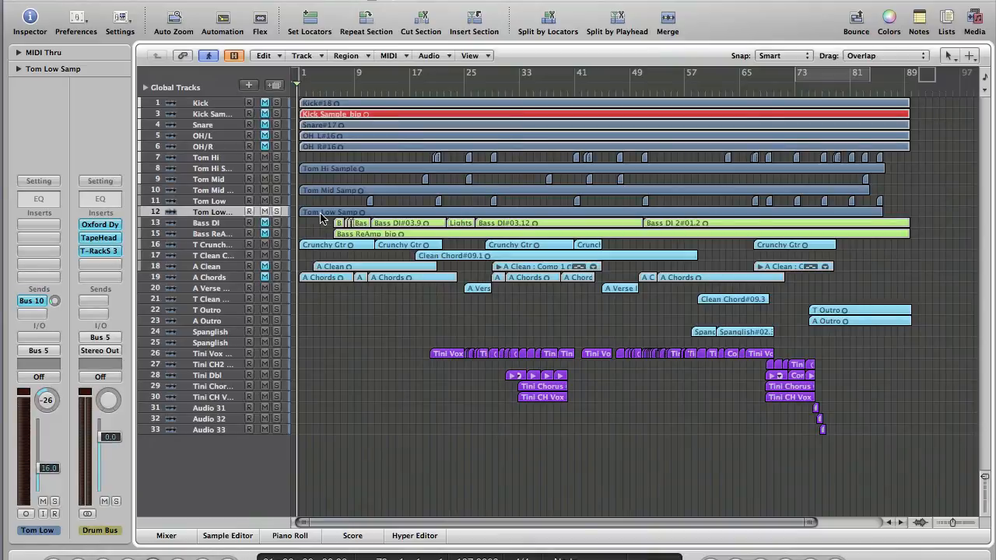
mouse_move(924, 204)
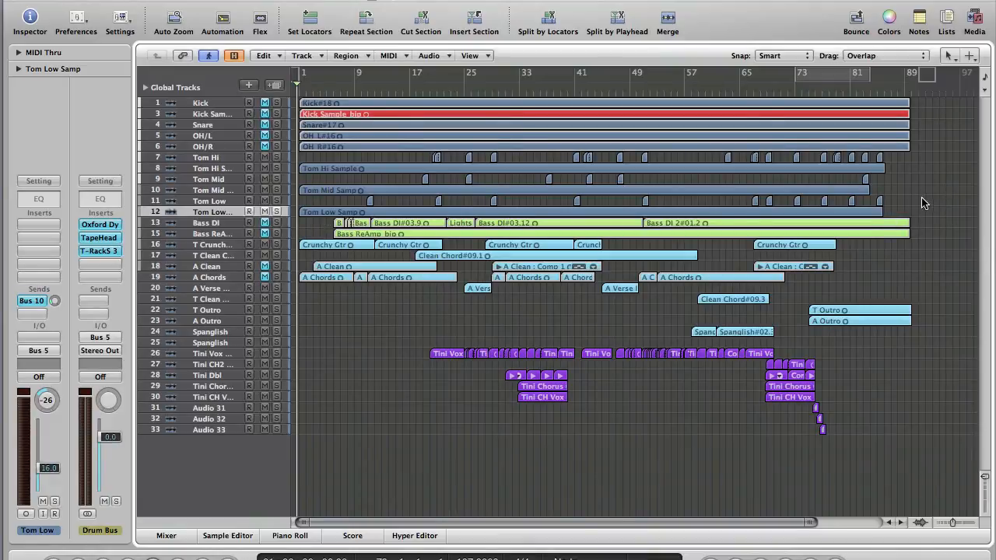
drag(537, 168, 903, 204)
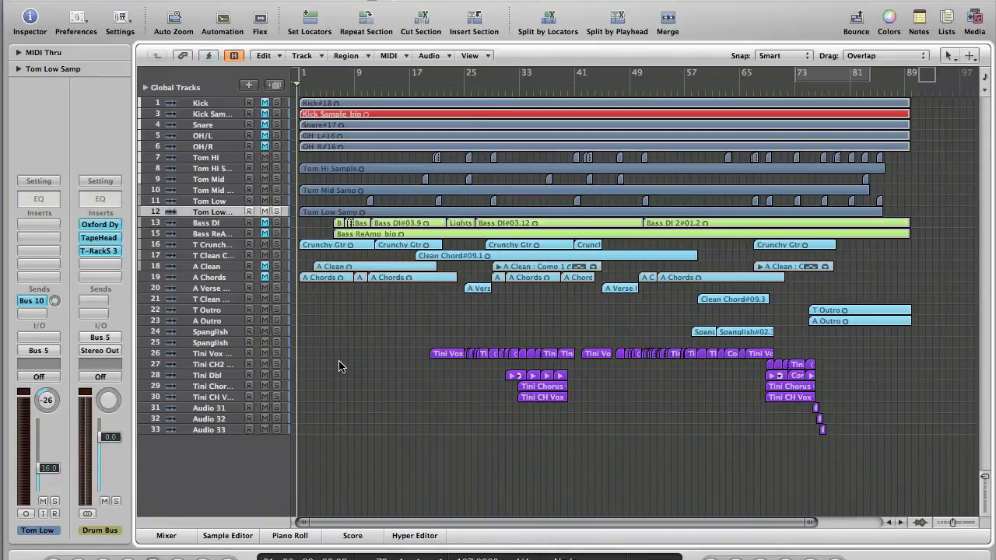
Select the Kick track and extend the selection through overheads and toms
click(203, 103)
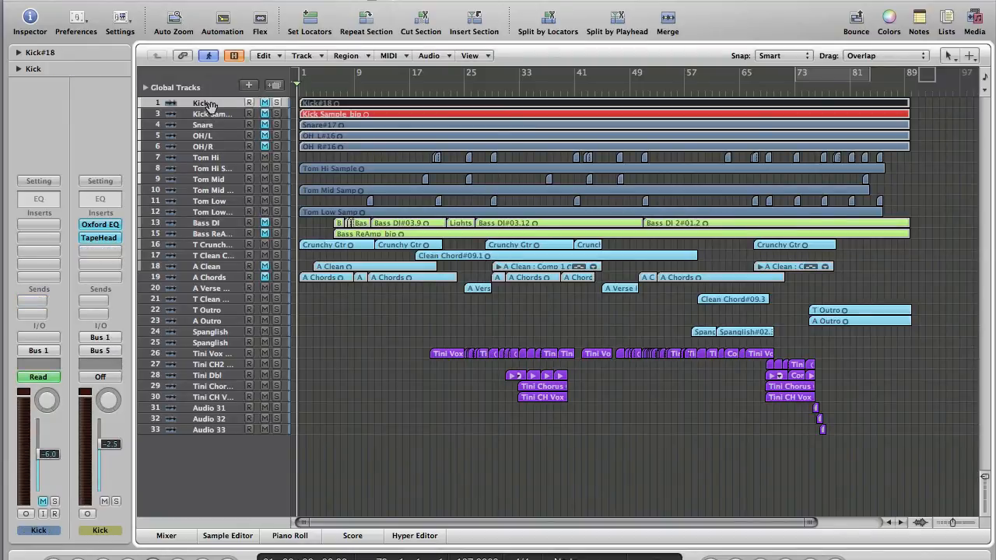
click(202, 125)
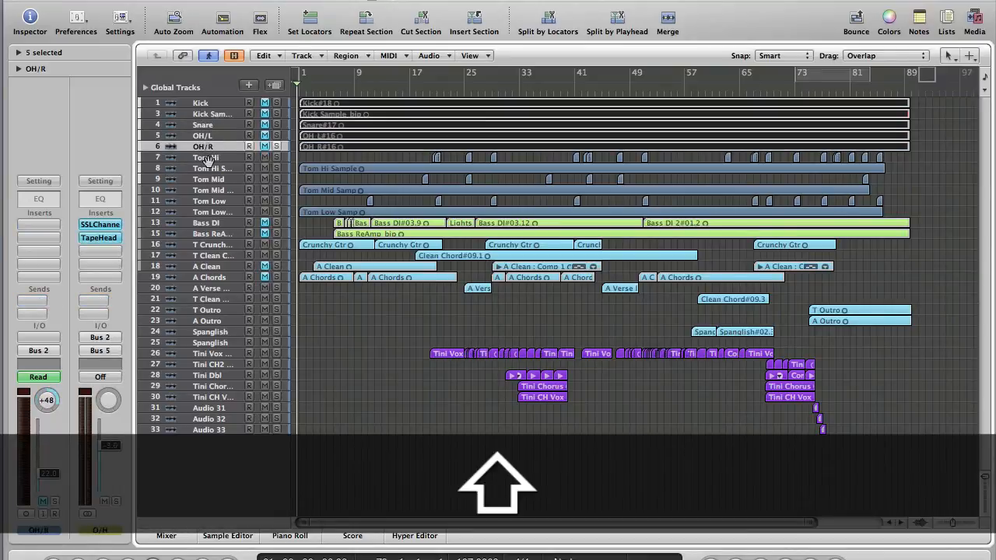
click(211, 168)
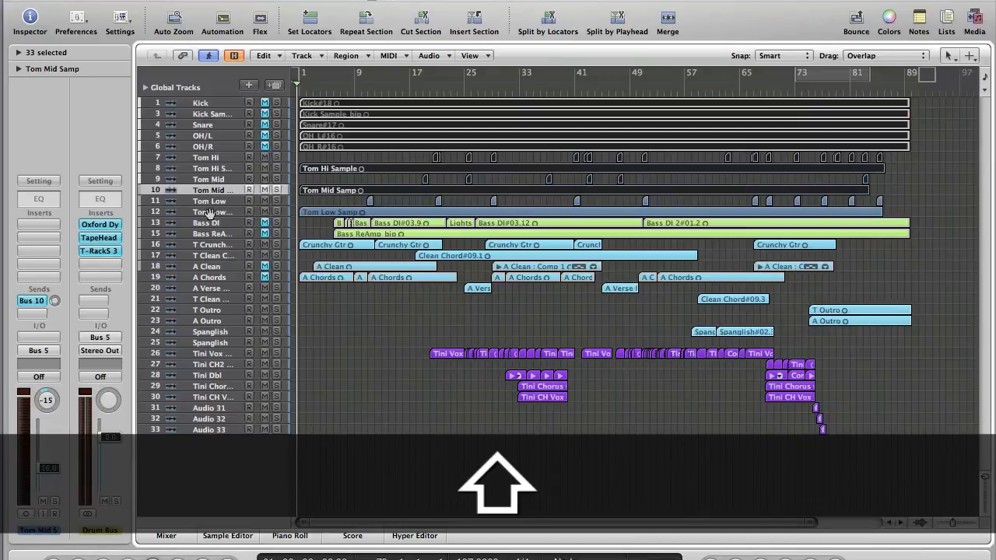
click(210, 212)
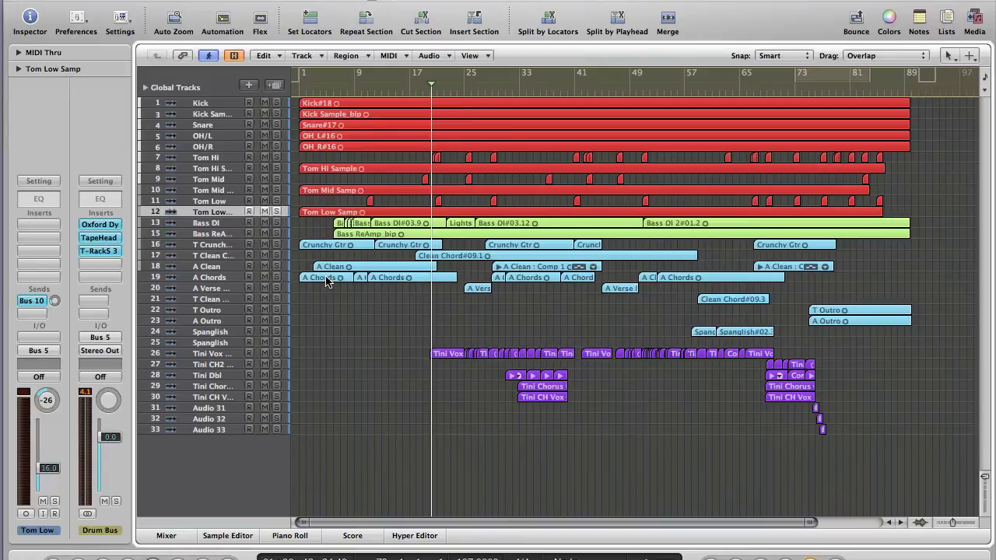
Select the first A Chords guitar region after the drums are red
click(326, 277)
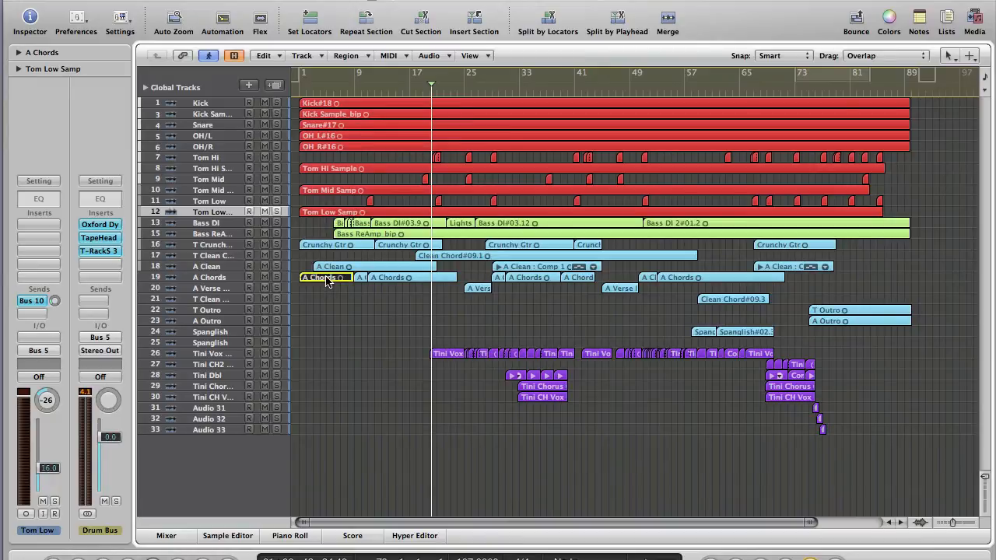